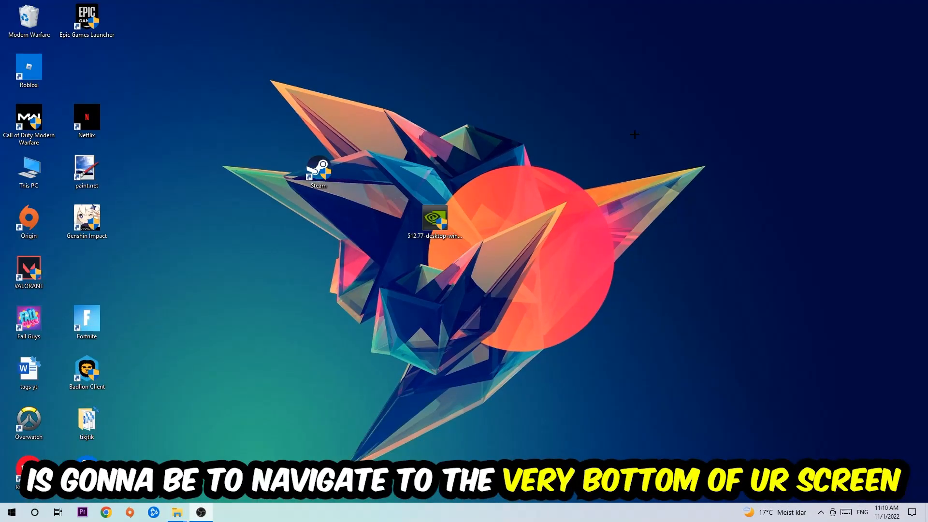
mouse_move(429, 102)
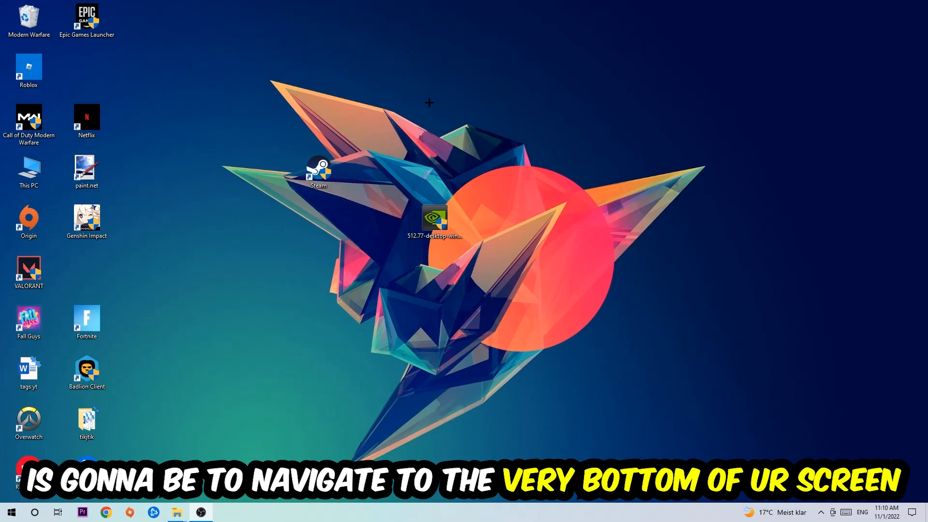
Step: Launch Task Manager from the taskbar's right-click menu
right_click(414, 512)
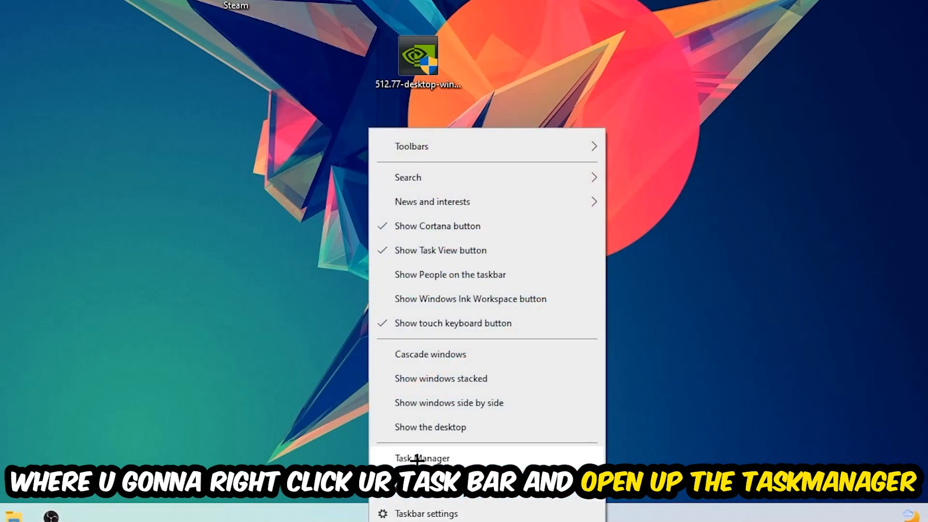
click(422, 457)
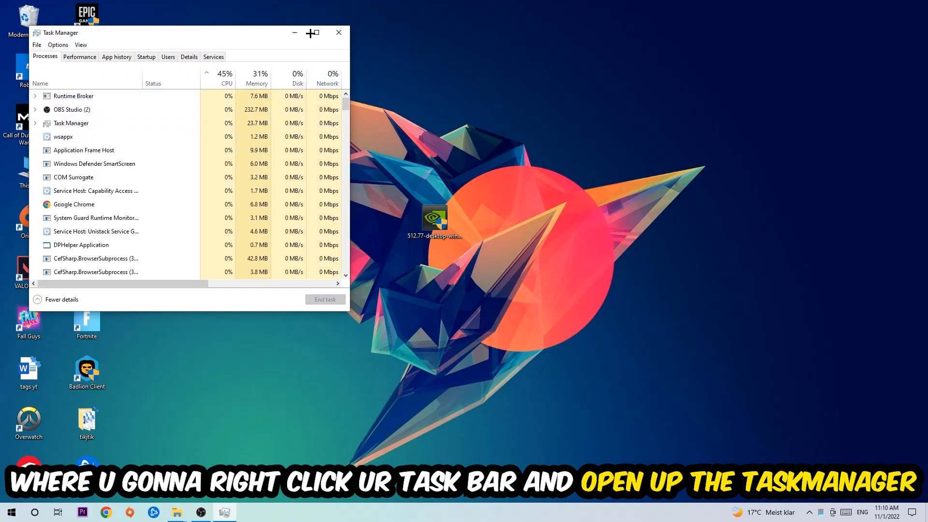
Step: Maximize Task Manager, sort processes by CPU usage descending, and select a heavy process
click(312, 33)
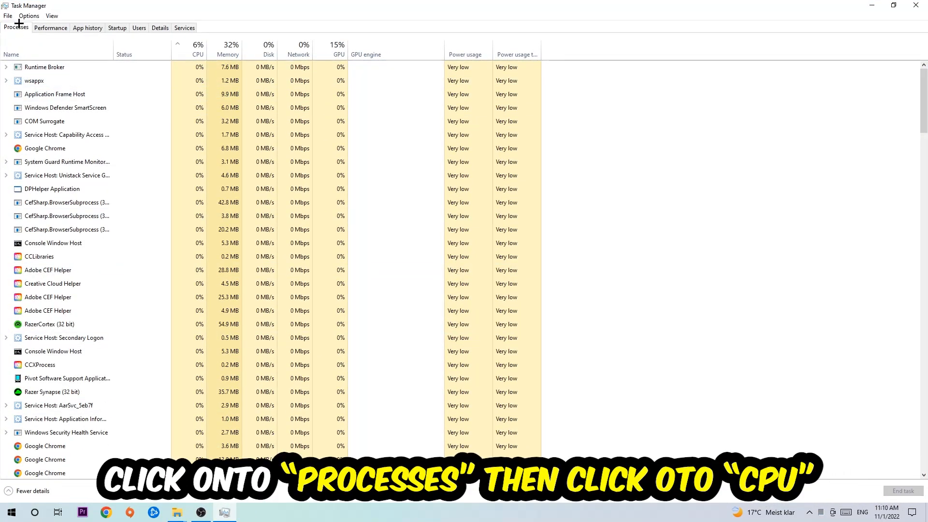
click(197, 48)
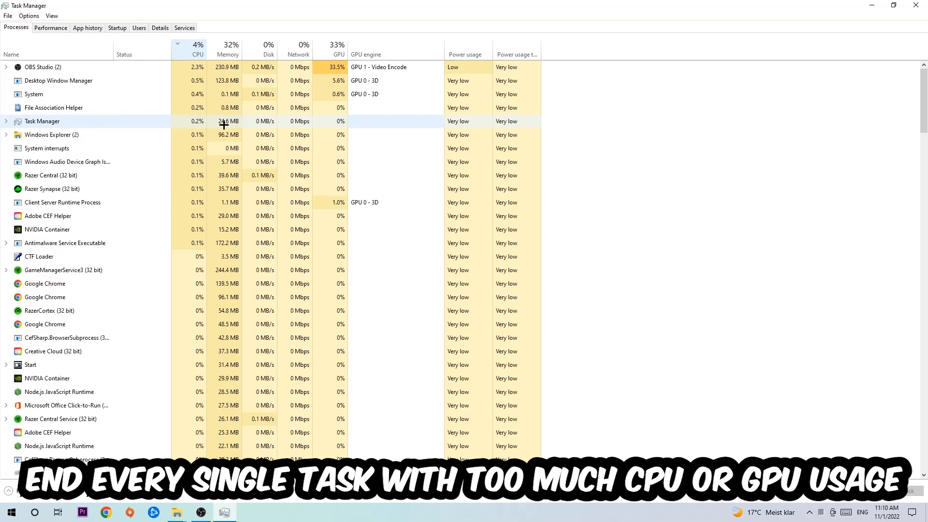
click(339, 55)
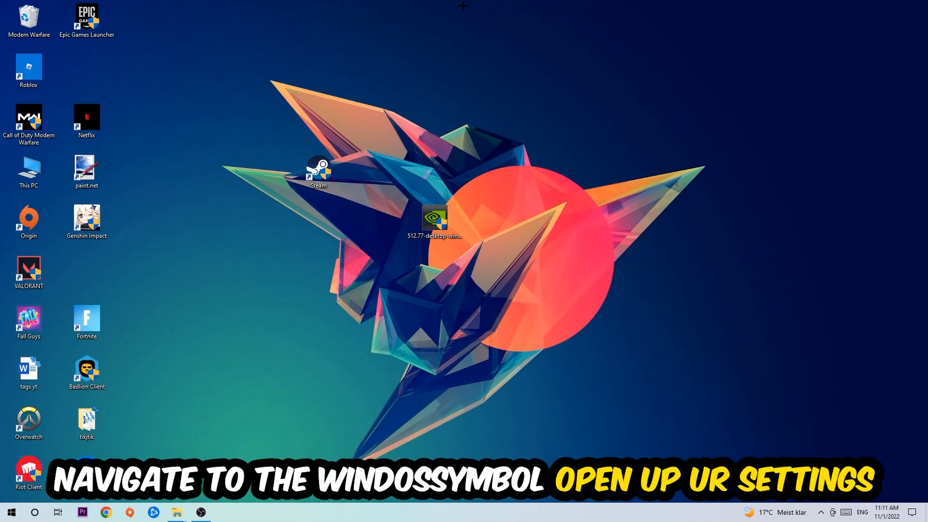
Step: Launch Windows Settings from the Start menu's gear icon
click(11, 513)
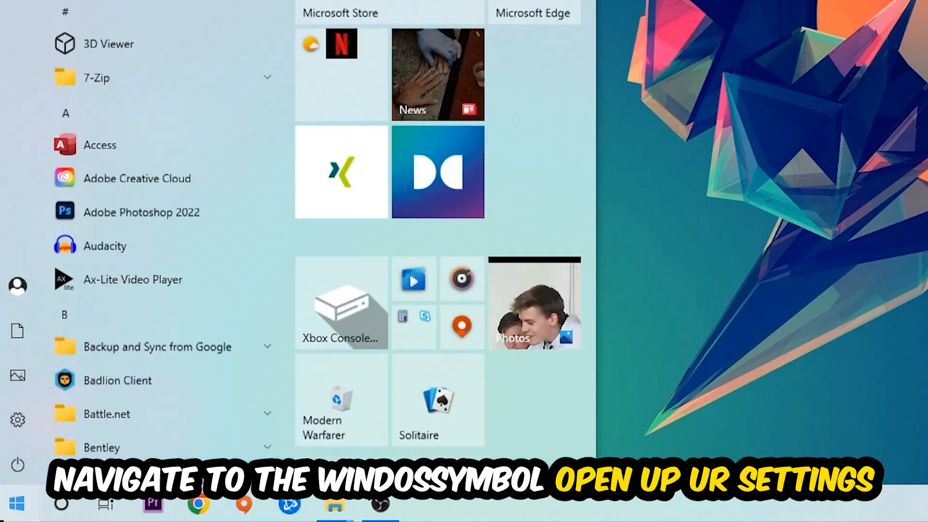
click(17, 419)
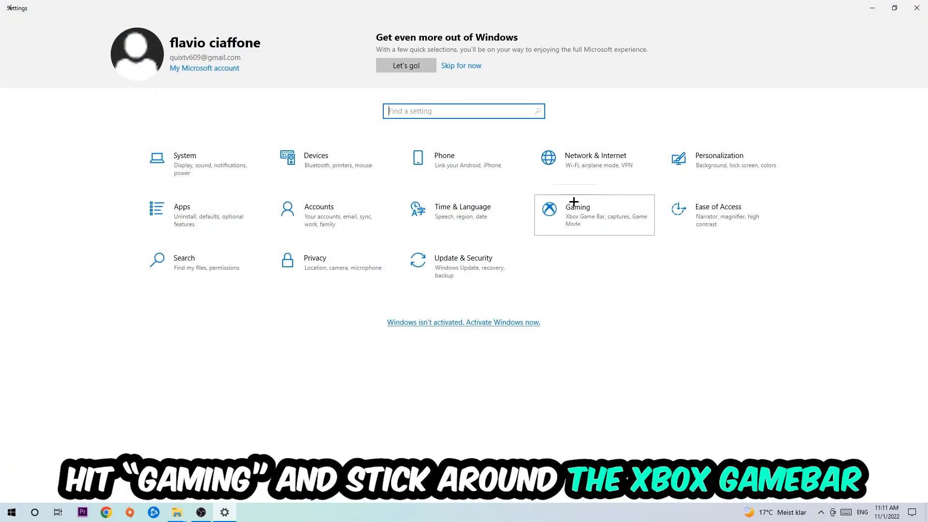
Step: Enter the Gaming category, landing on the Xbox Game Bar page with it switched Off
click(594, 215)
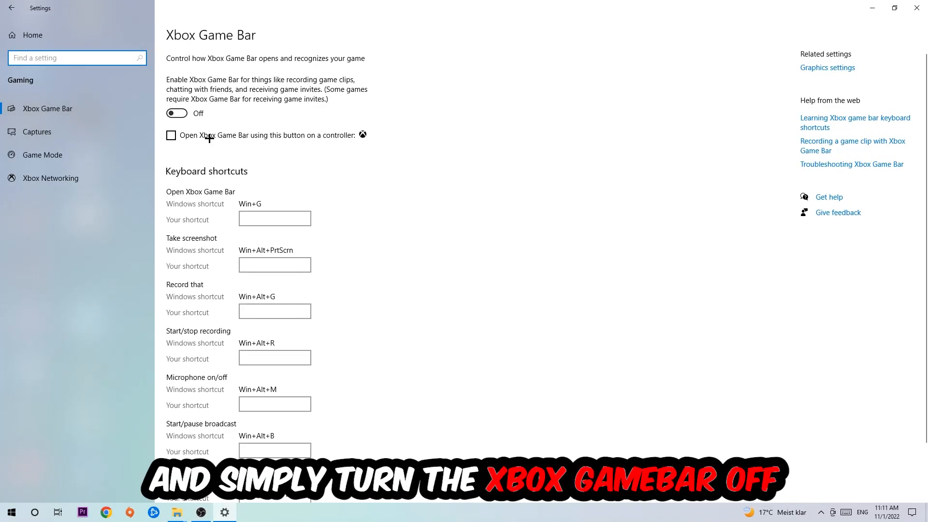
mouse_move(275, 121)
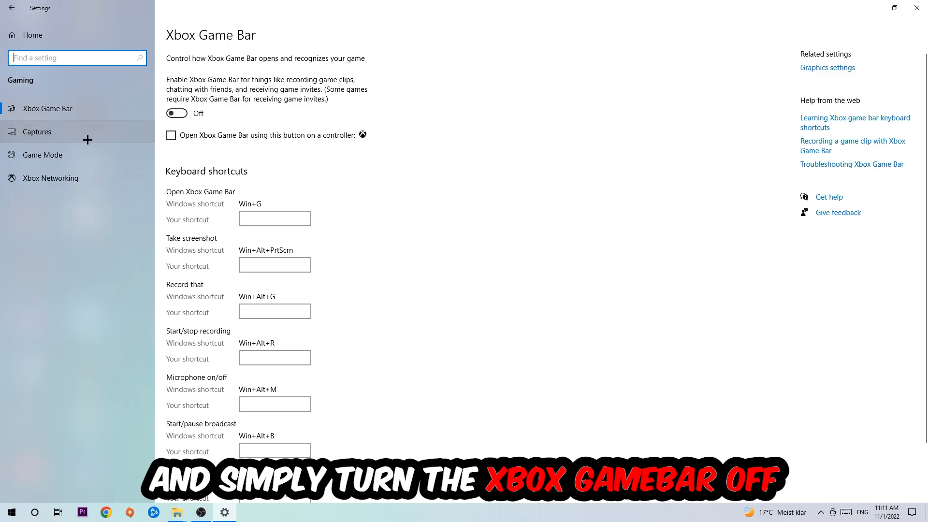
Step: Confirm Background recording is Off under Captures and Game Mode is On, then leave Gaming settings
click(36, 131)
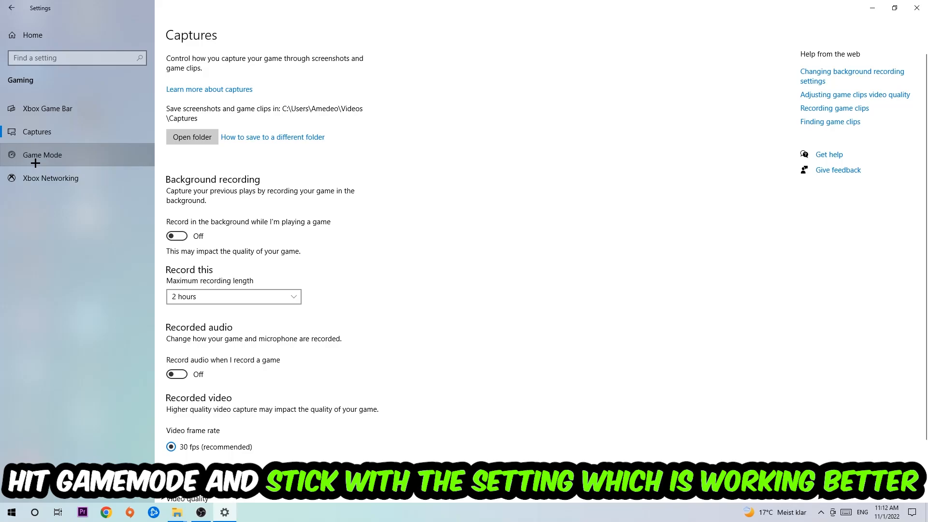
click(41, 154)
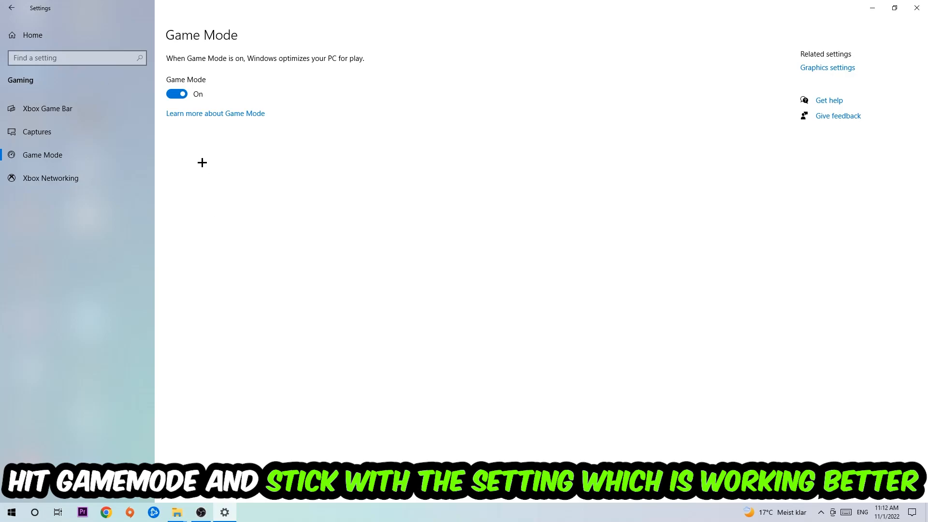
click(11, 8)
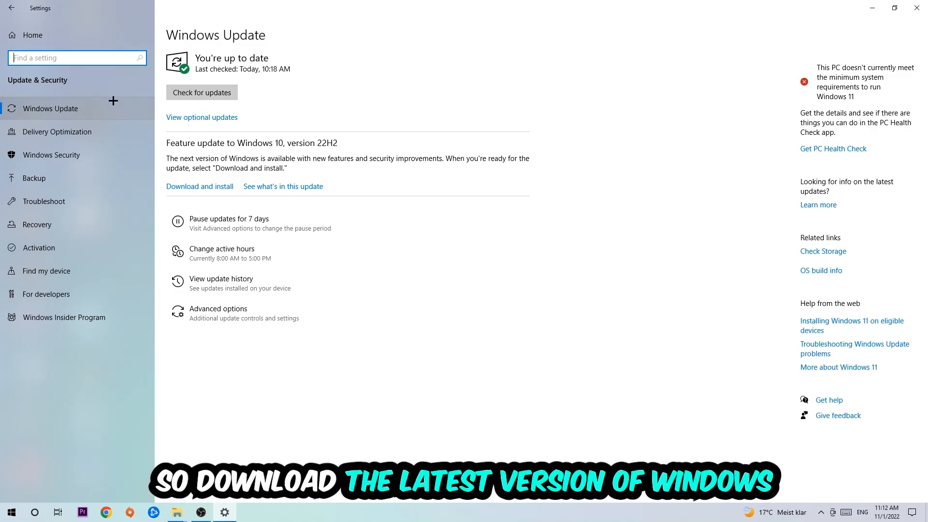
mouse_move(135, 105)
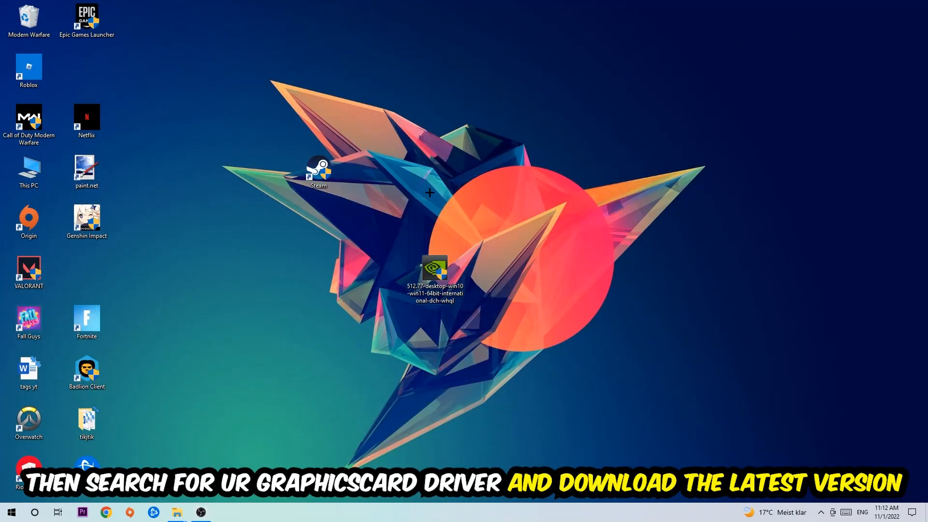
mouse_move(422, 182)
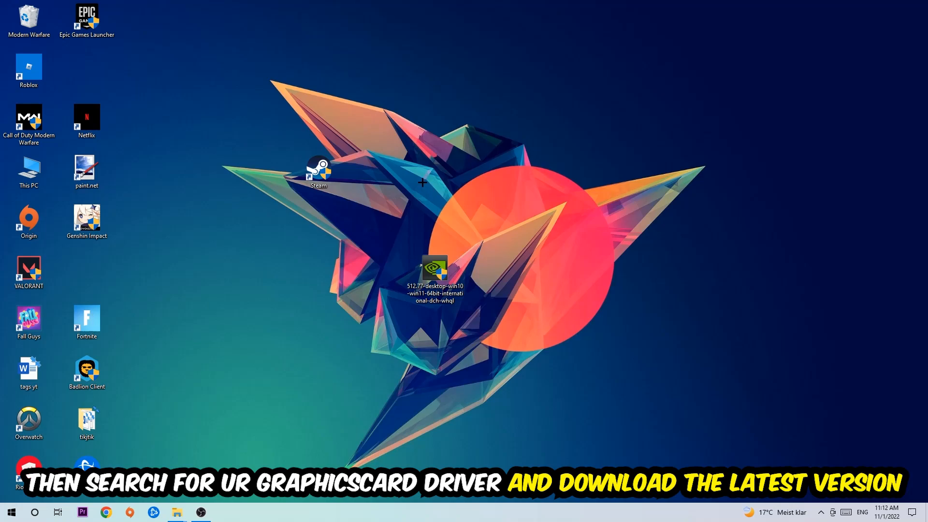
mouse_move(365, 172)
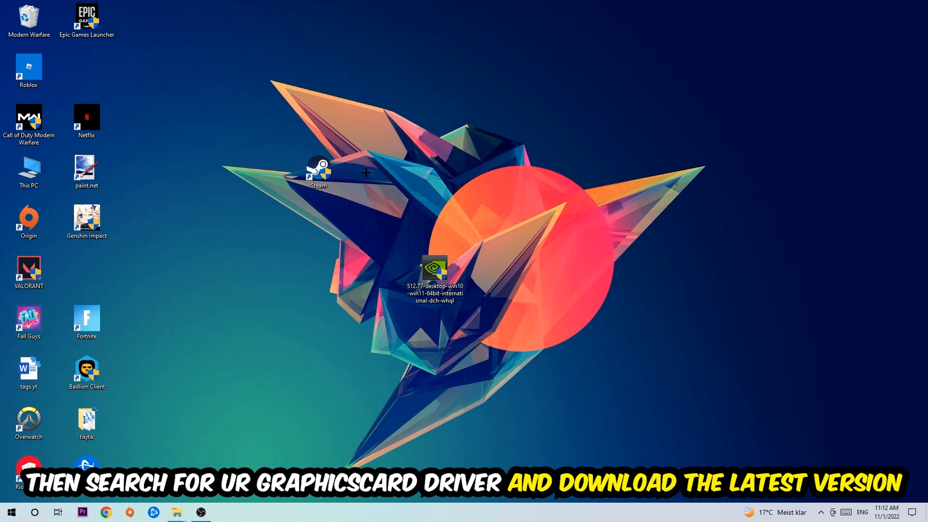
mouse_move(366, 171)
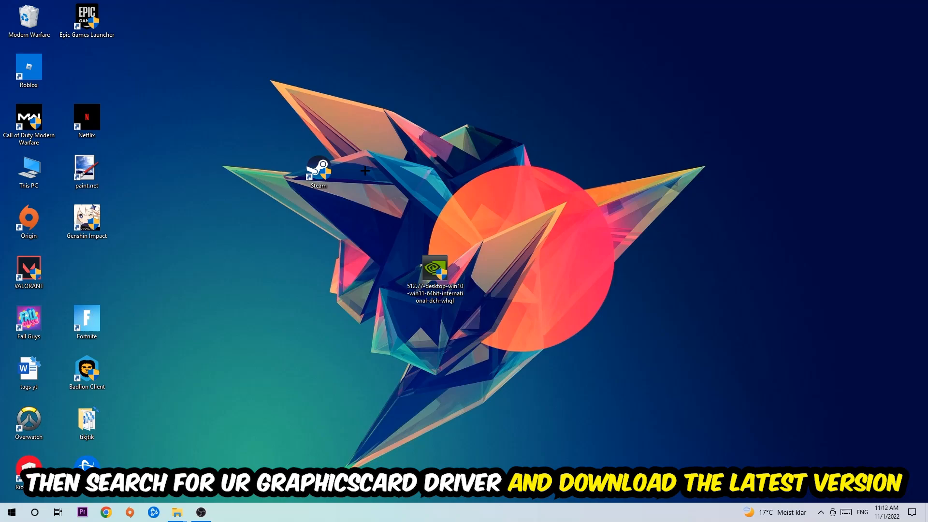